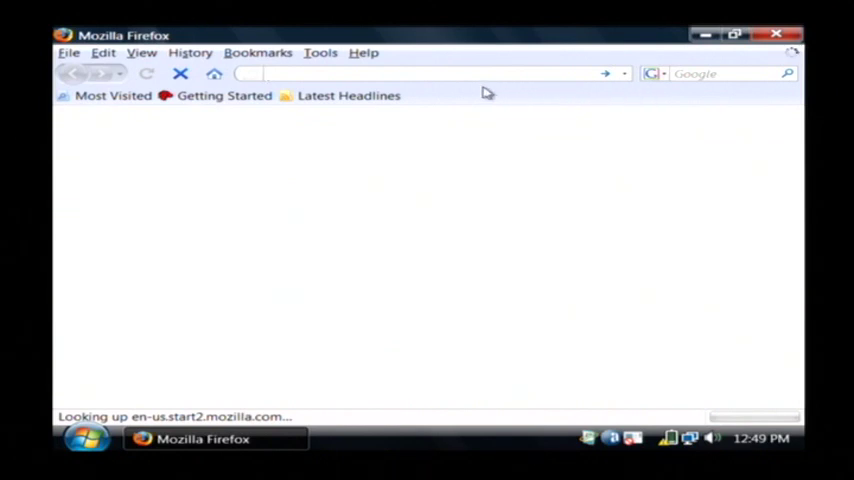
text(http://192.168.1.1)
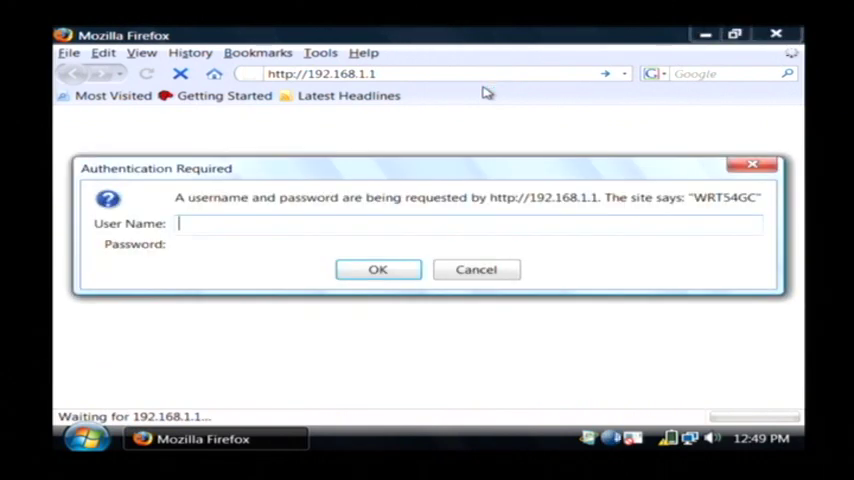
text(admin)
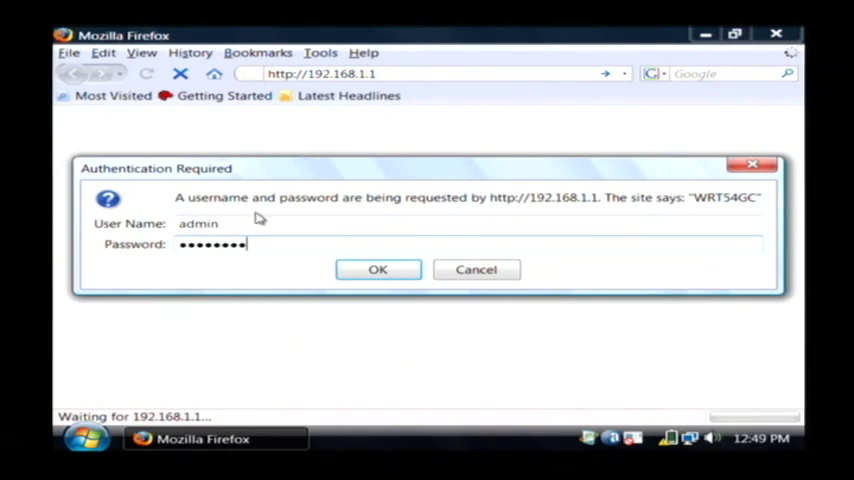
click(378, 270)
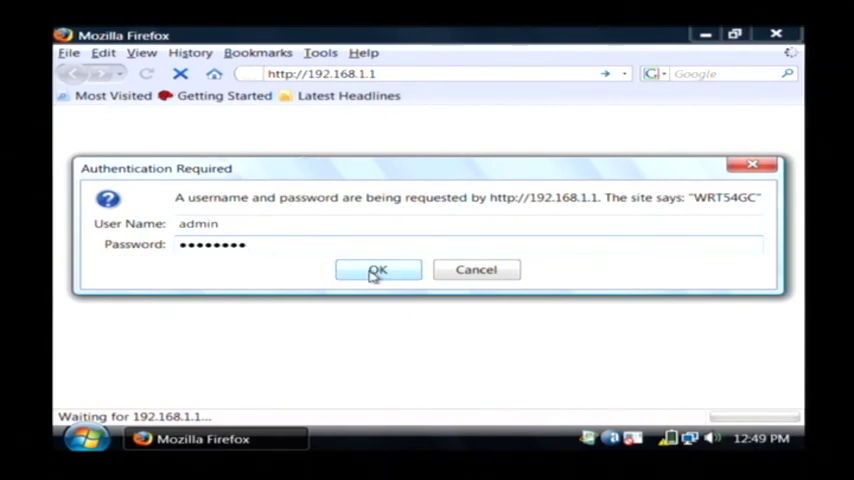
Step: Sign in and view the Status page's Internet Connection section showing DHCP with no IP address
click(378, 268)
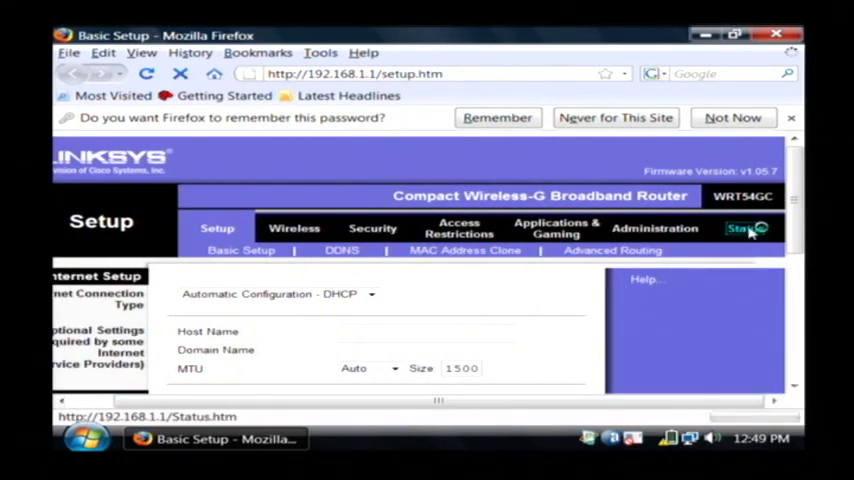
click(744, 228)
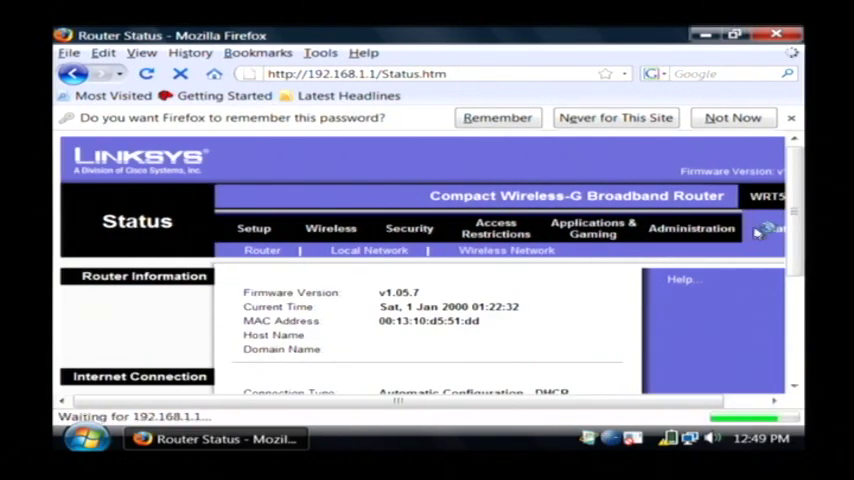
scroll(down, 3)
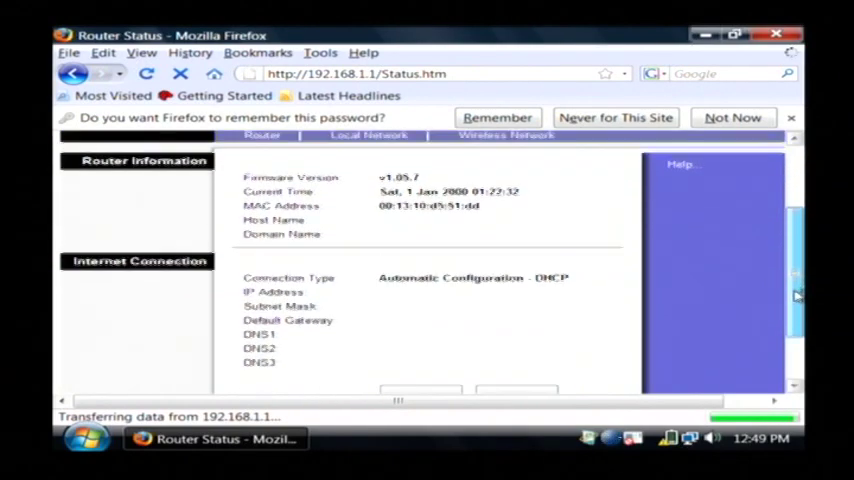
scroll(down, 3)
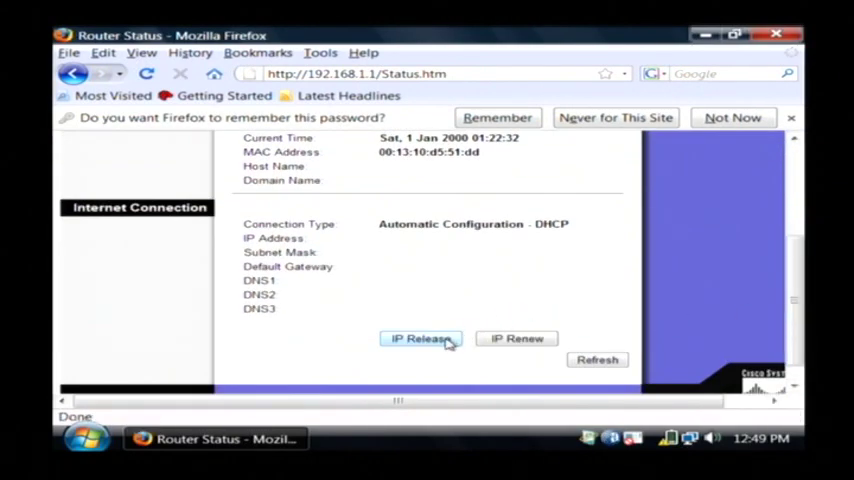
Step: Release the current DHCP WAN IP address with IP Release and return to the Internet Connection section
click(420, 338)
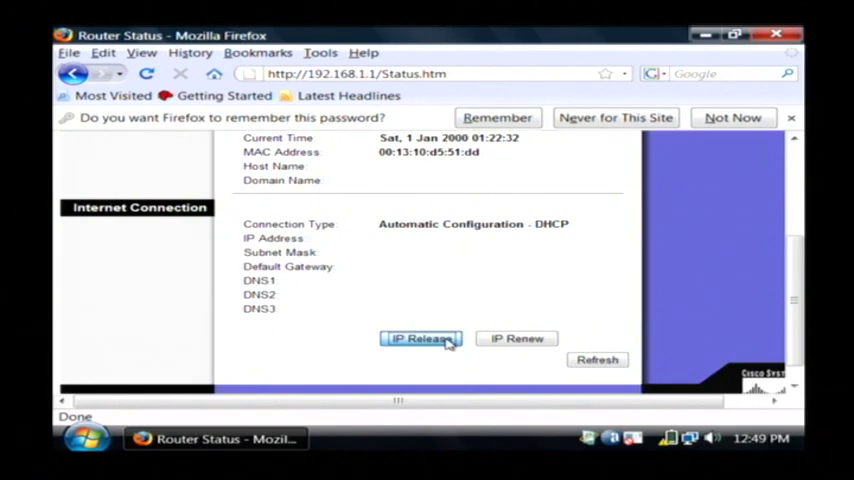
click(420, 338)
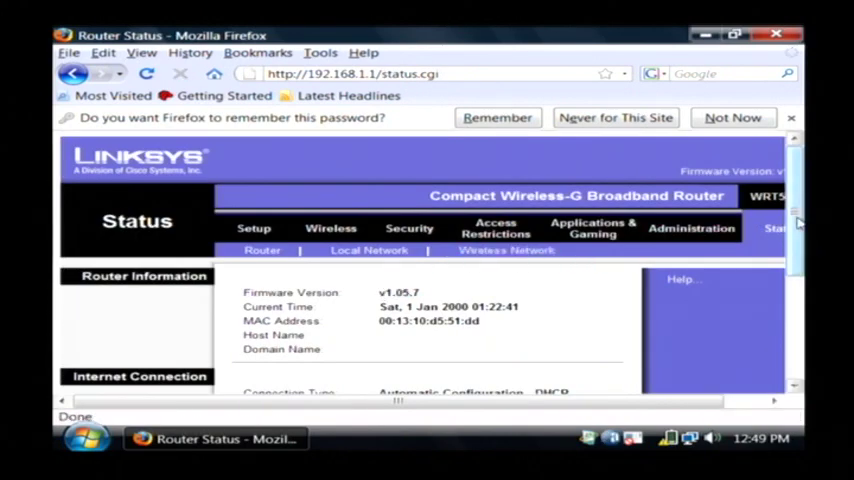
scroll(down, 3)
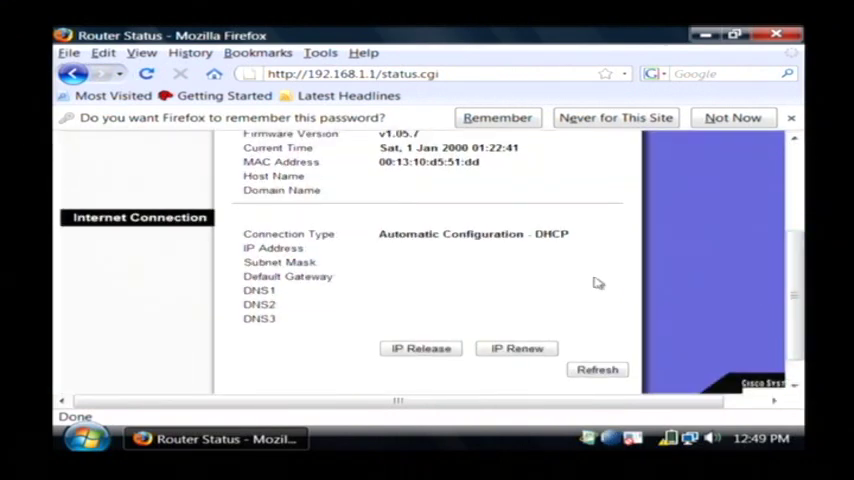
mouse_move(390, 280)
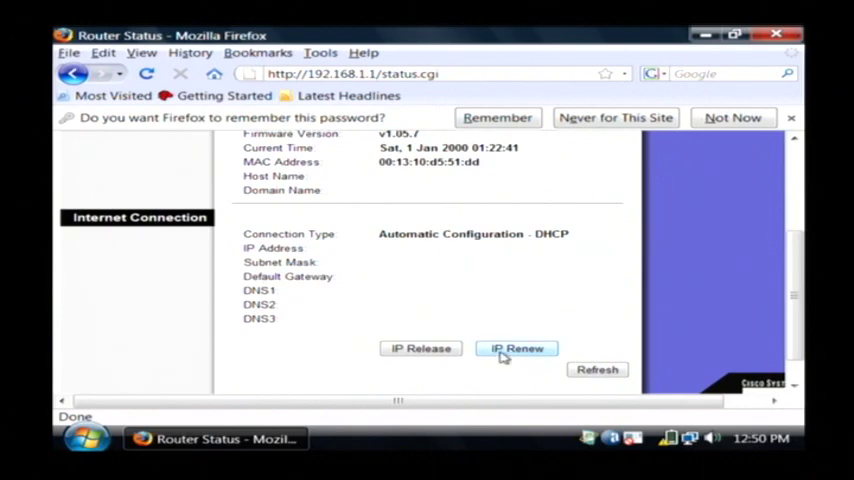
Step: Request a new WAN IP address with IP Renew, retrying while the page waits on 192.168.1.1
click(516, 348)
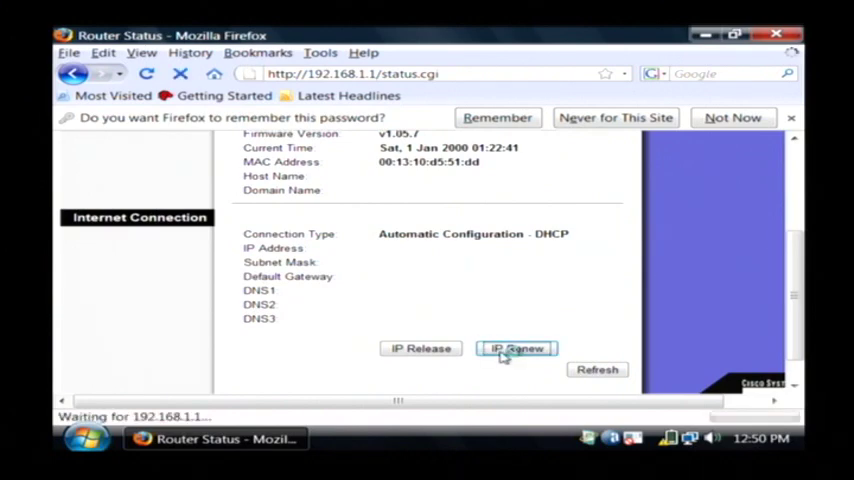
click(516, 348)
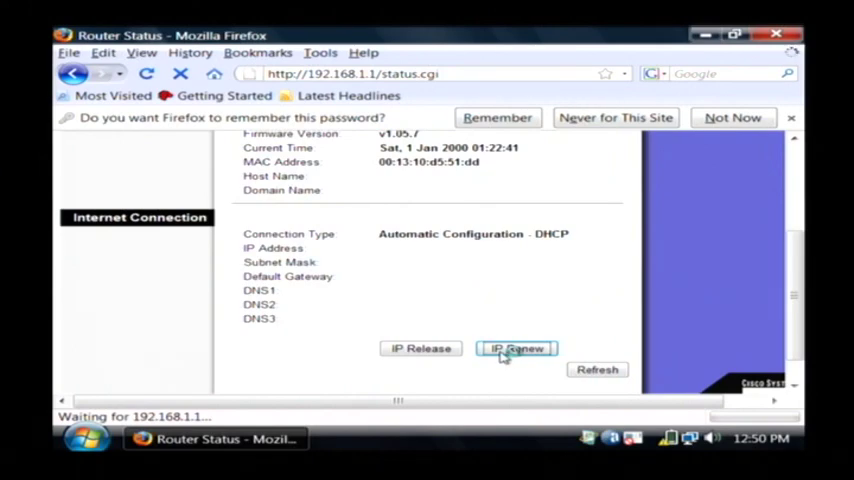
click(516, 348)
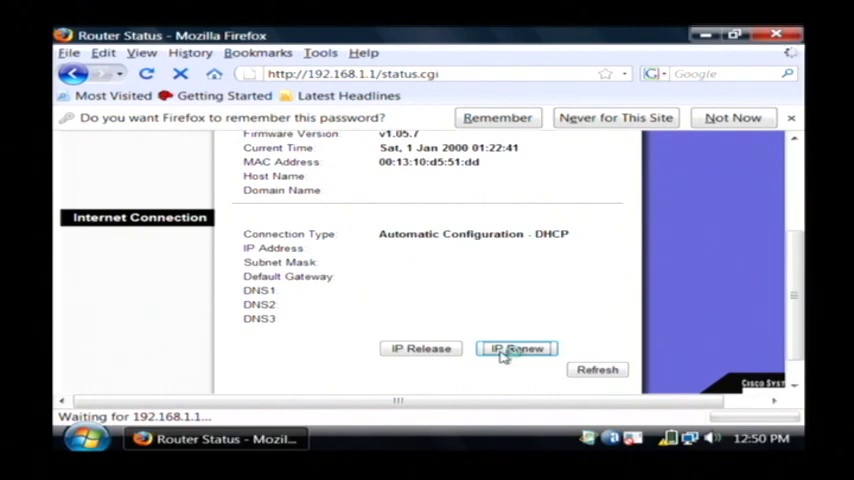